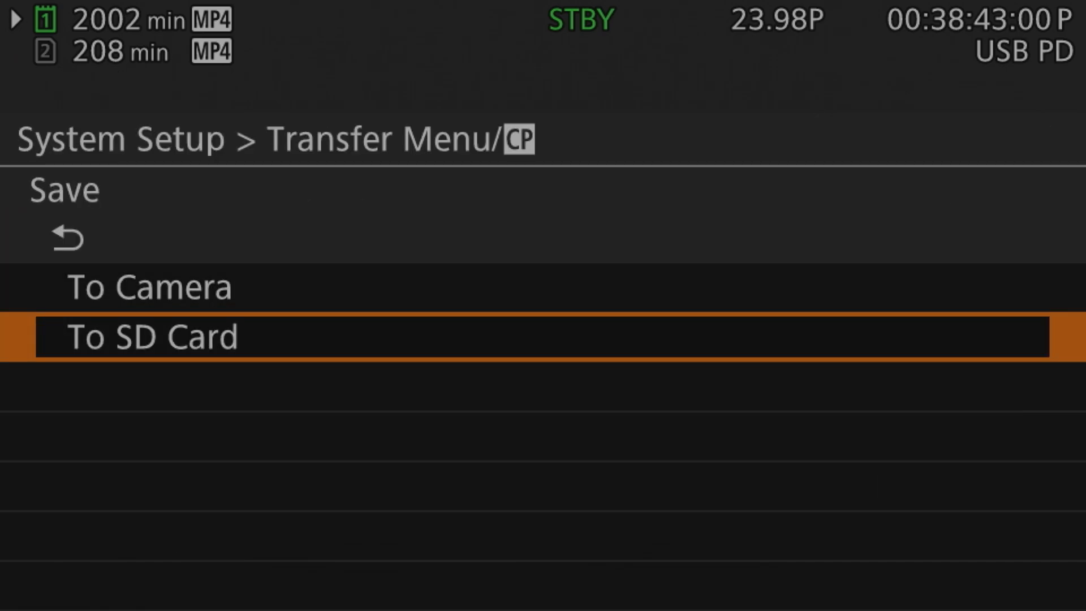
- Choose To SD Card under Transfer Menu/CP Save, bringing up the overwrite confirmation
click(485, 338)
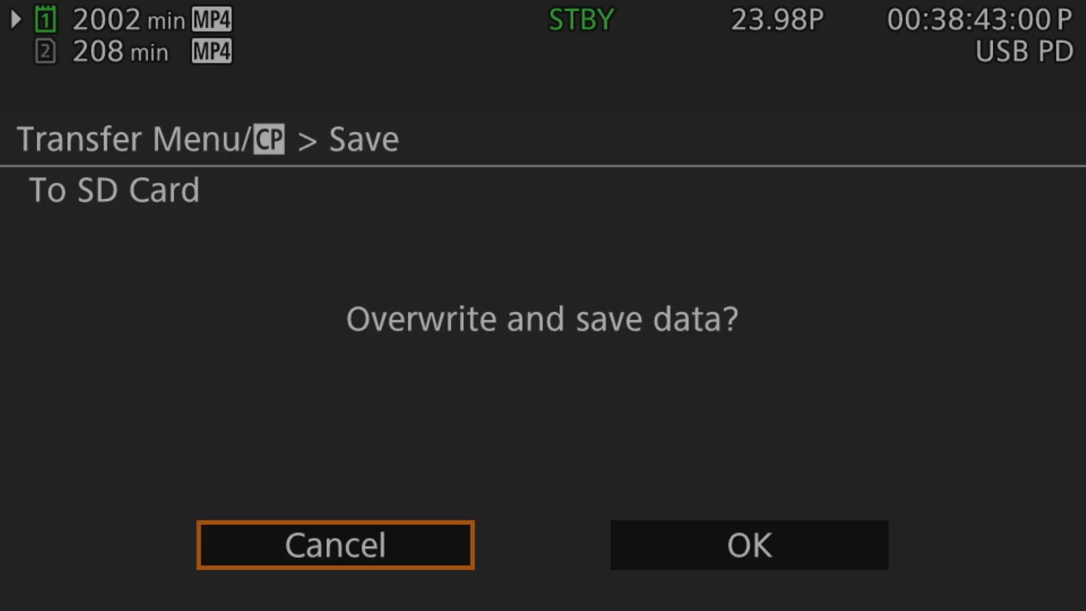